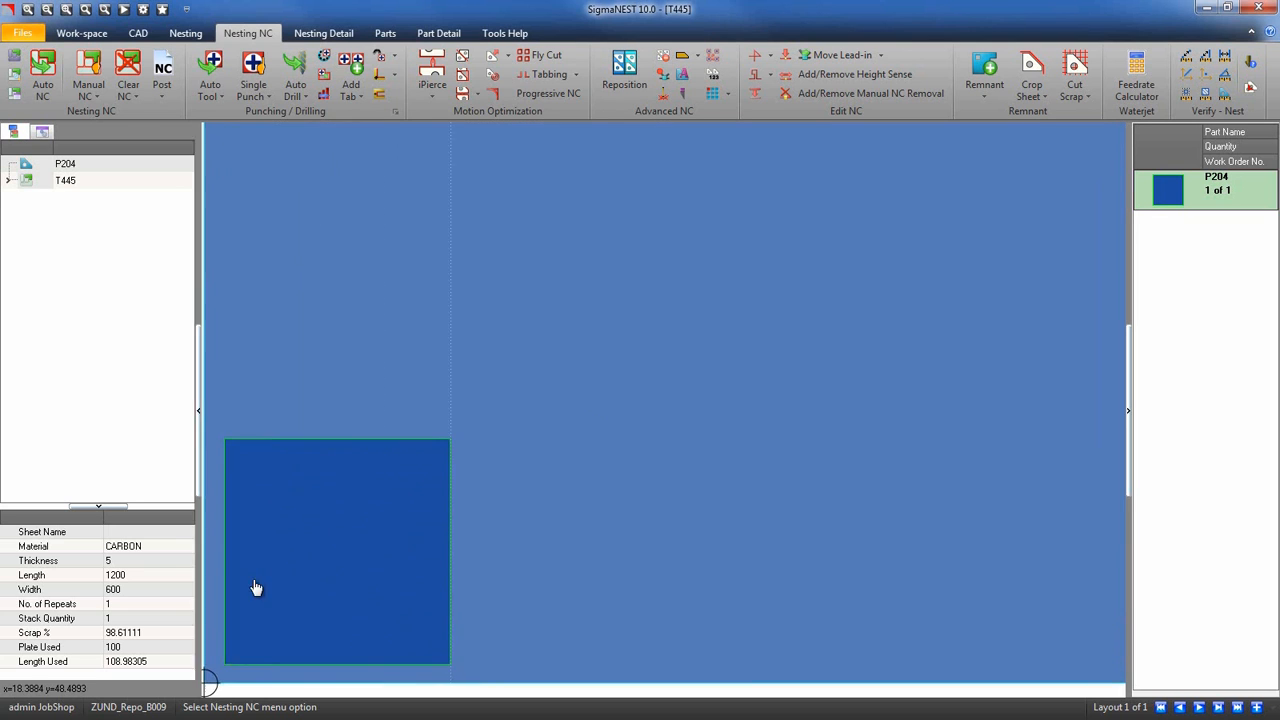
Choose PizzaWheel as the Auto NC default process
click(43, 75)
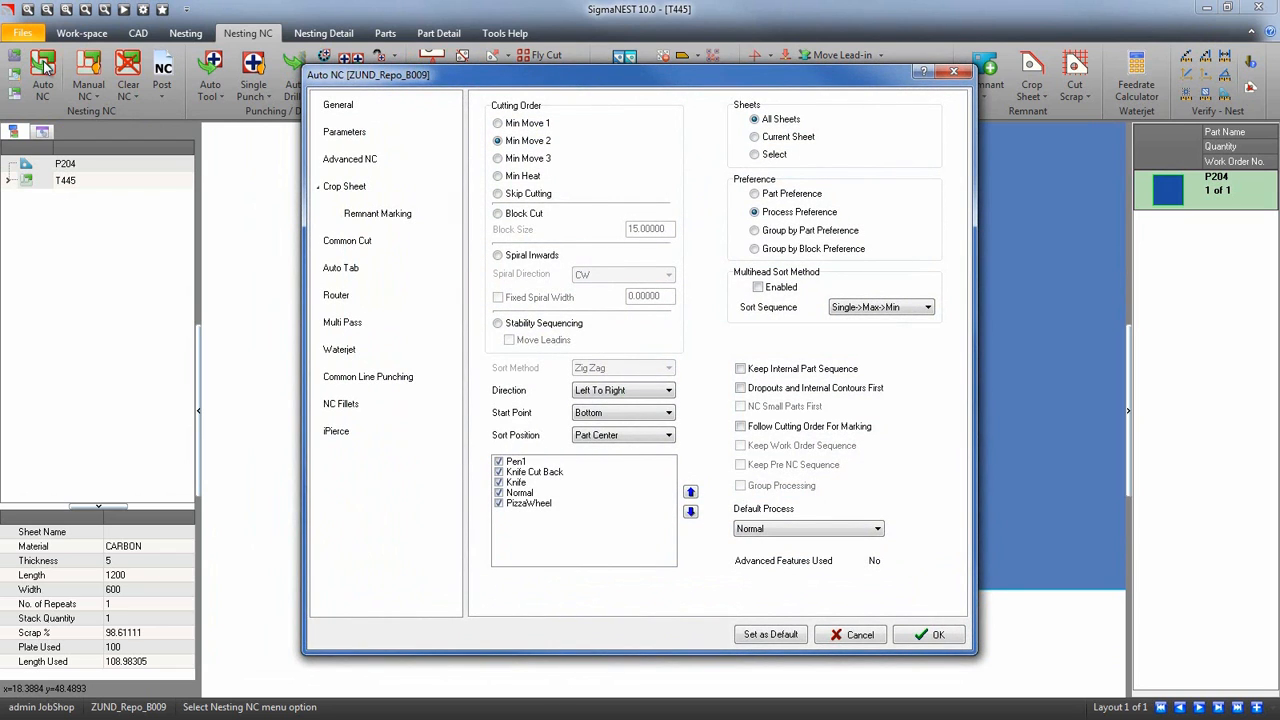
mouse_move(631, 499)
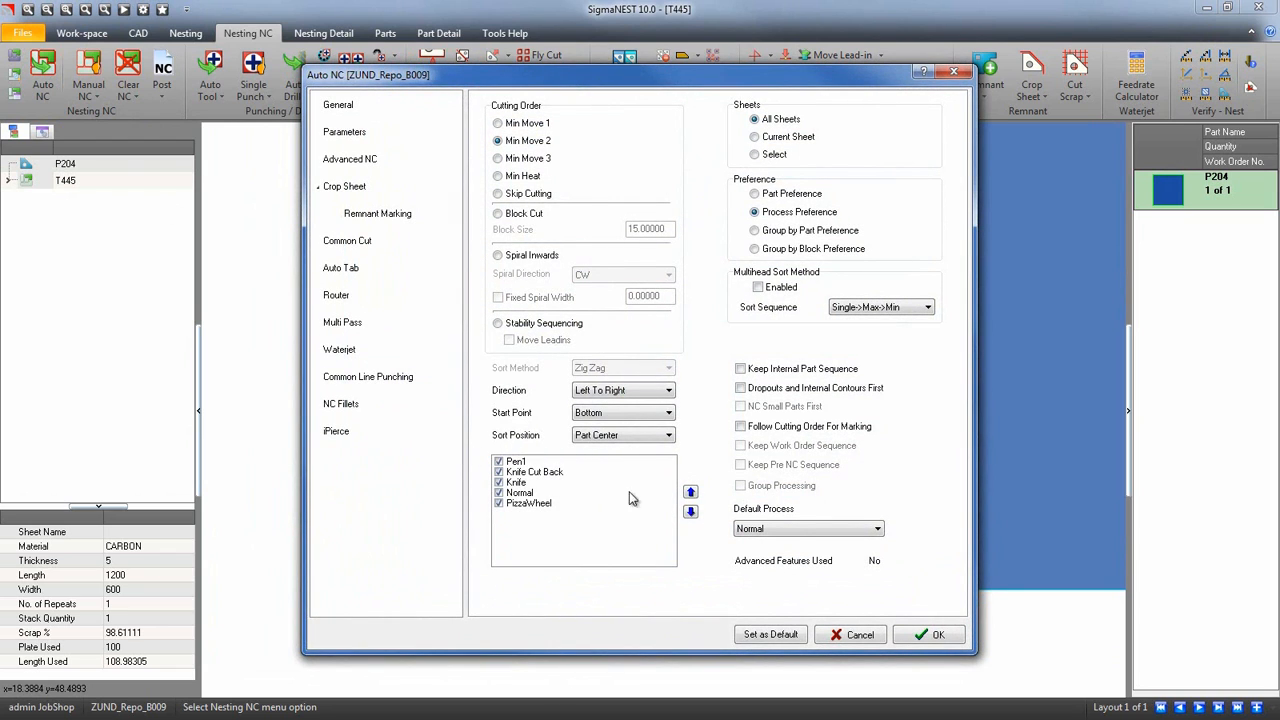
click(807, 528)
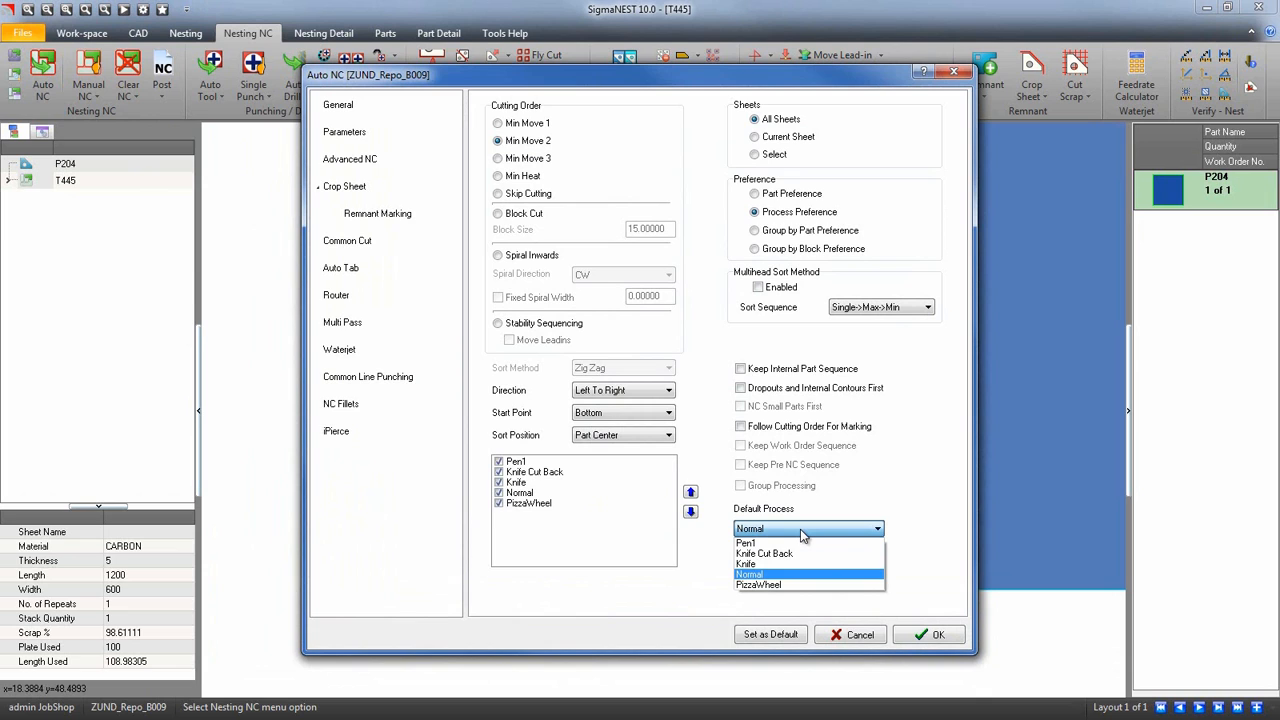
mouse_move(793, 585)
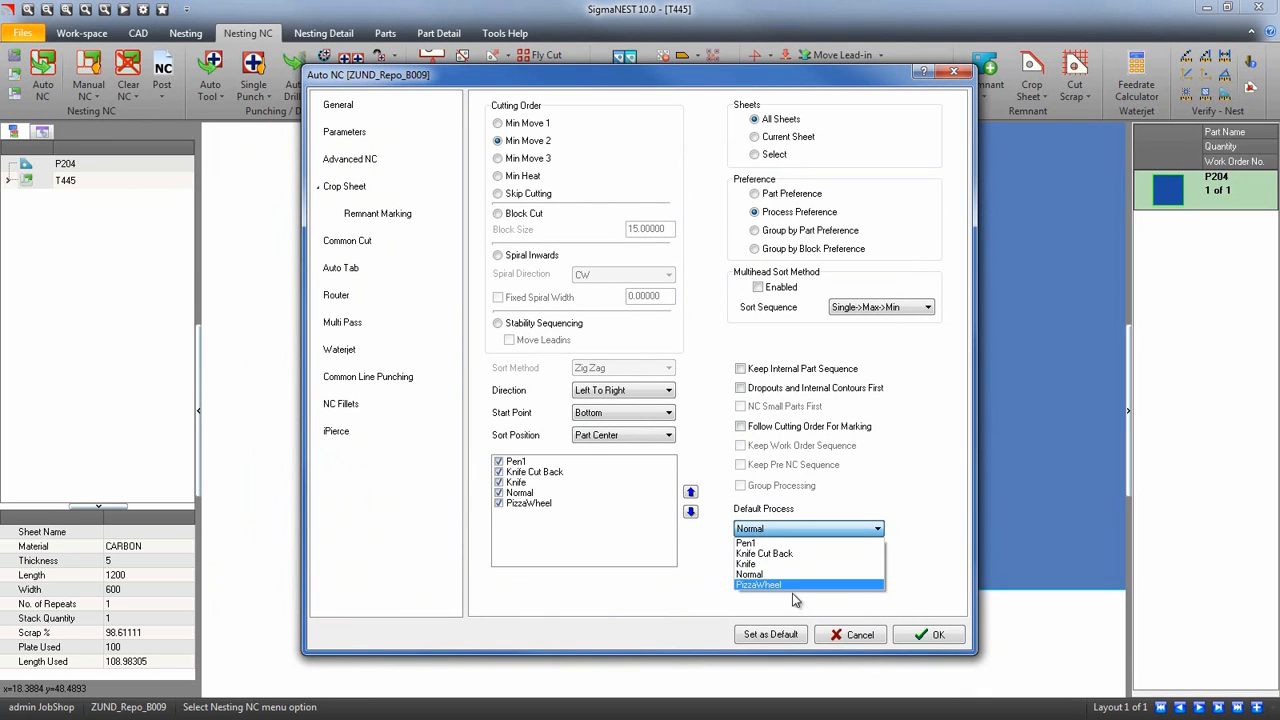
click(758, 585)
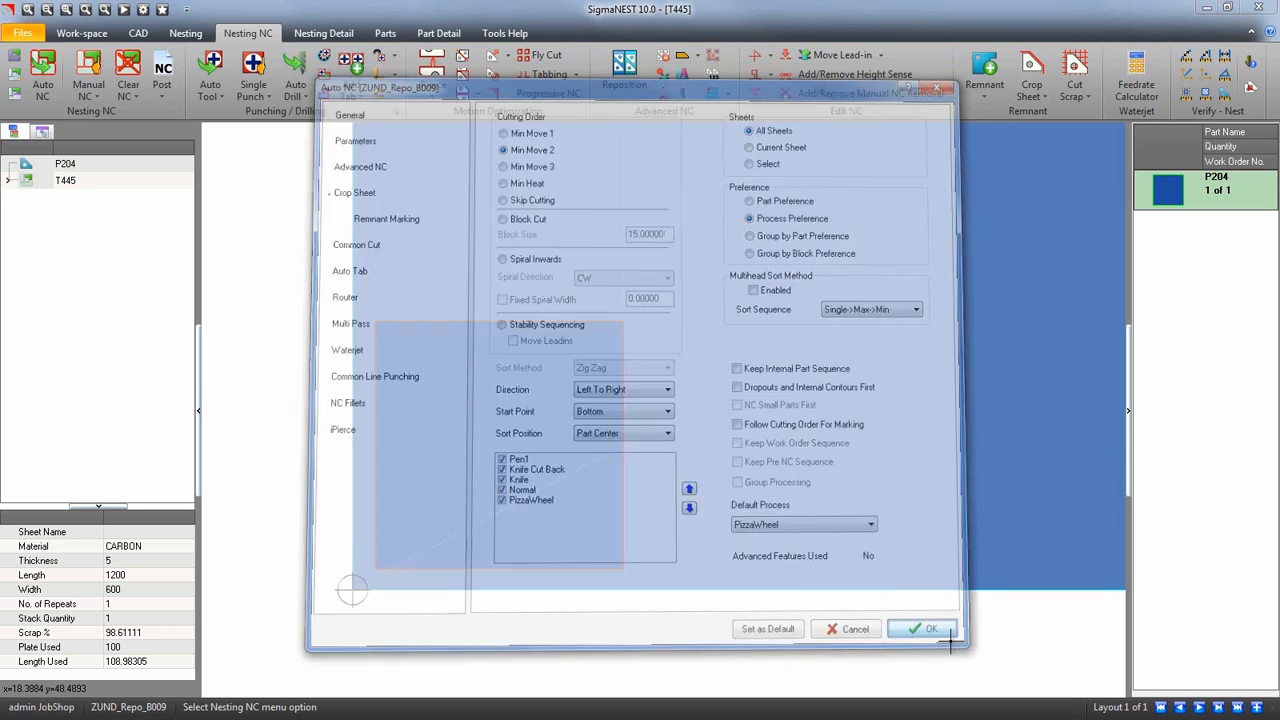
Confirm Auto NC and set the Knife Cutter cut sequence to Part, without Process by area
click(922, 628)
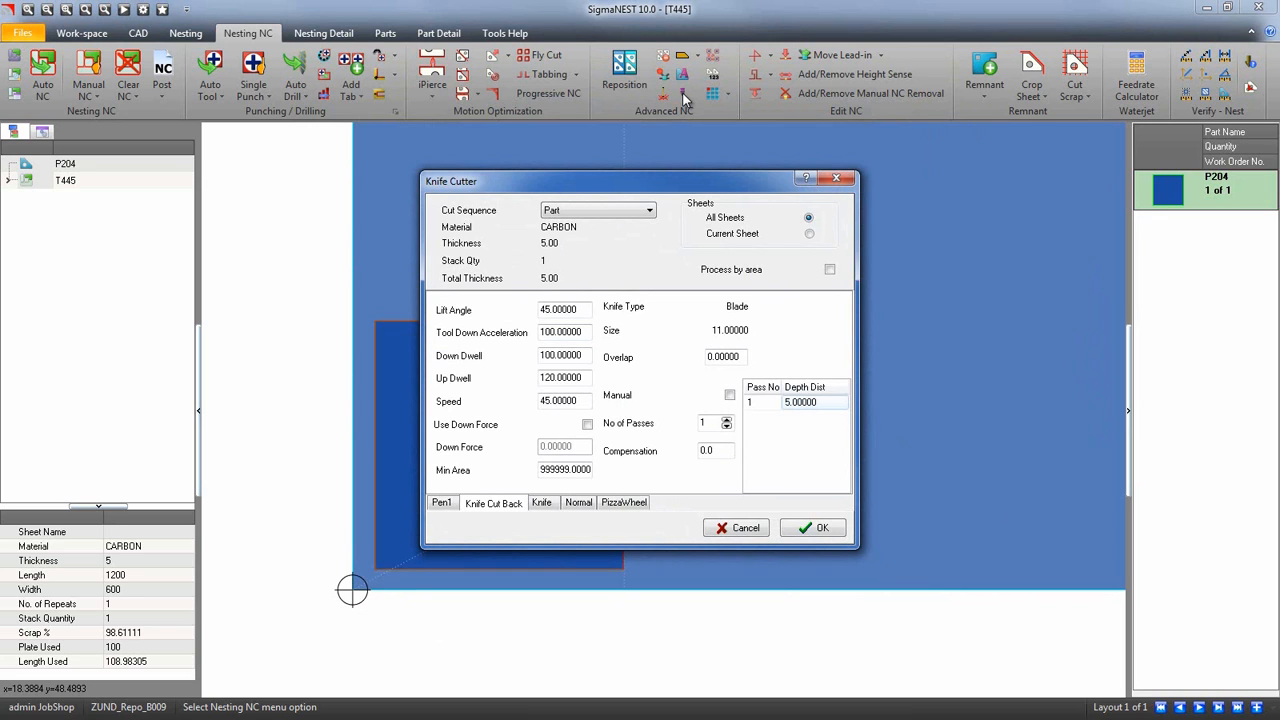
click(649, 210)
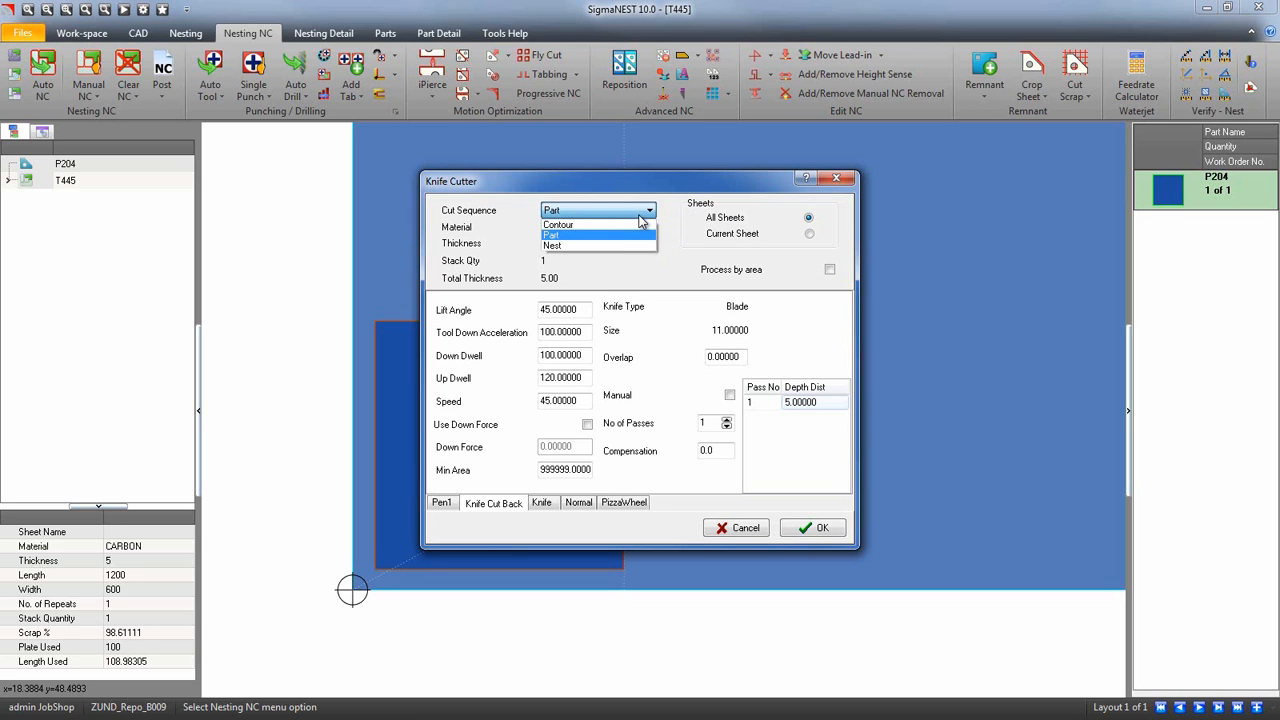
click(551, 236)
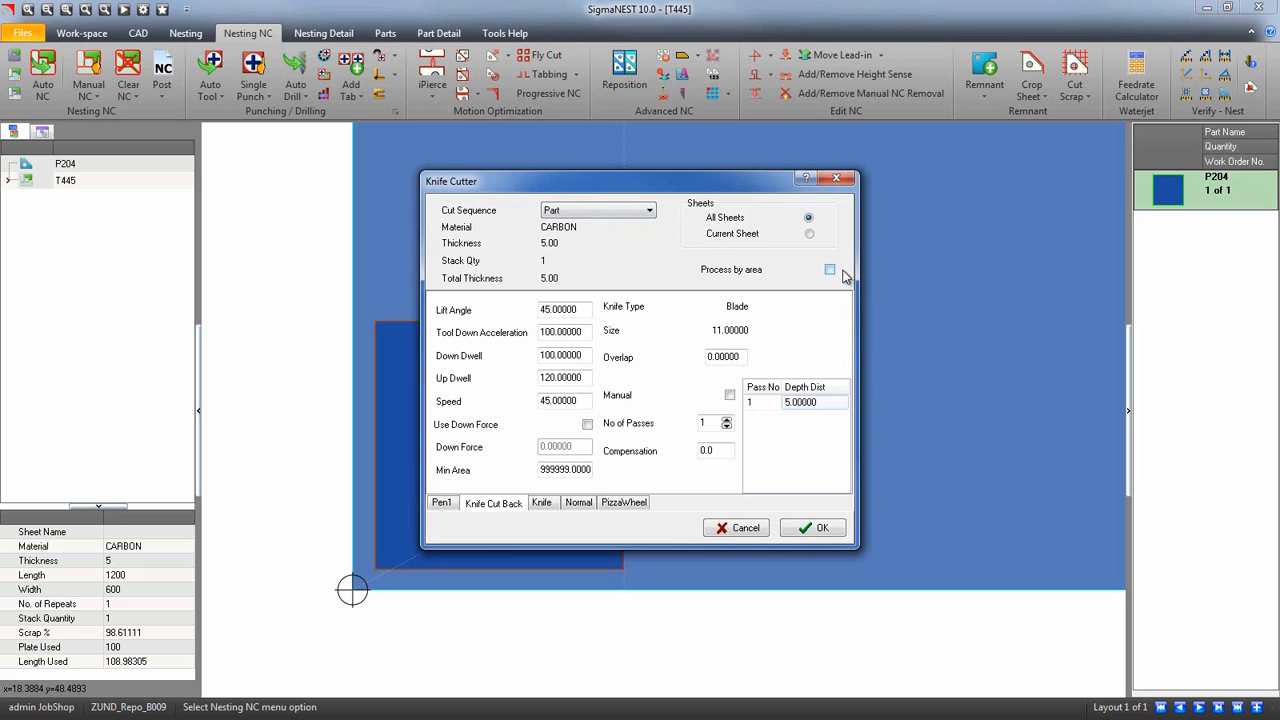
click(830, 270)
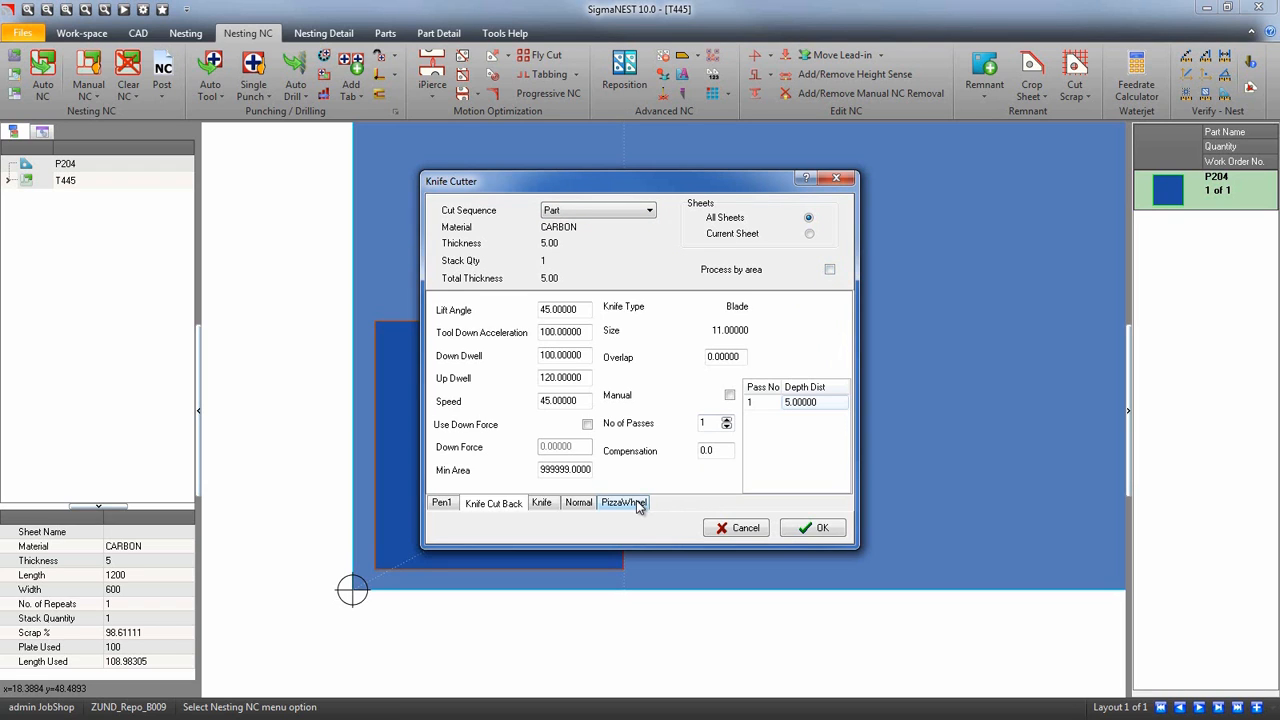
Set PizzaWheel overlap to 14 with 2 manual passes and generate the paths
click(623, 502)
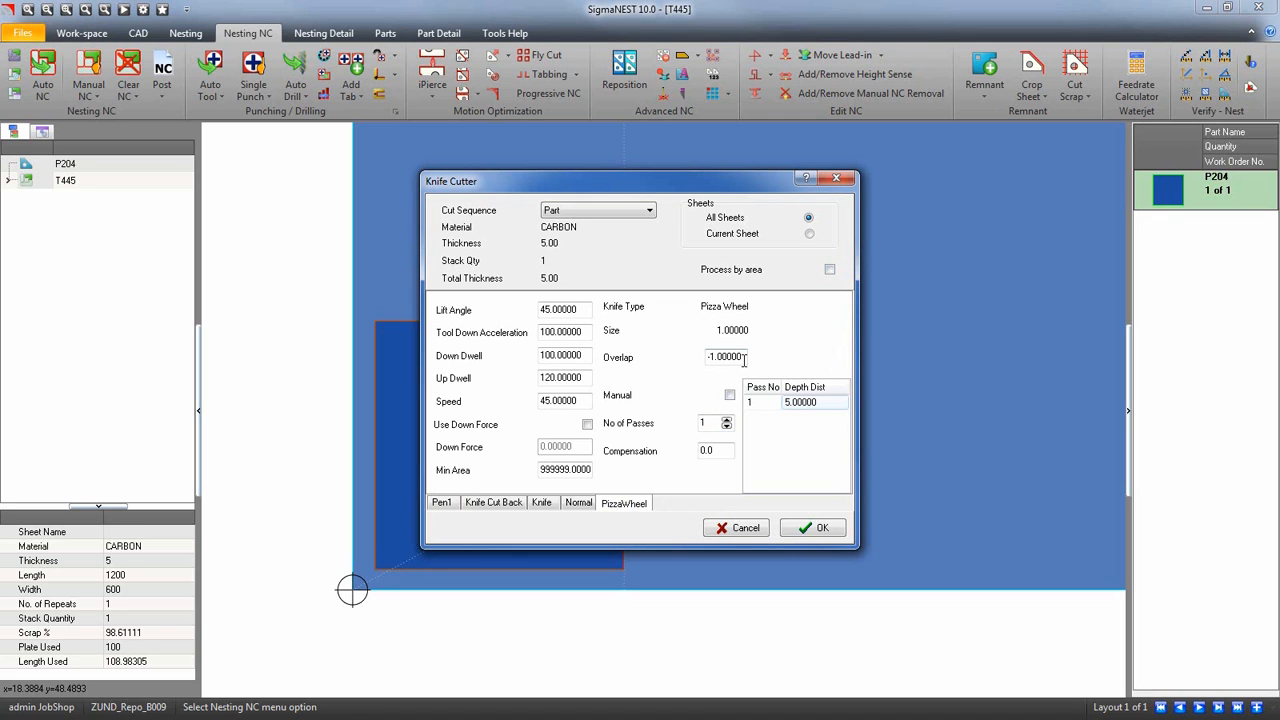
triple_click(725, 356)
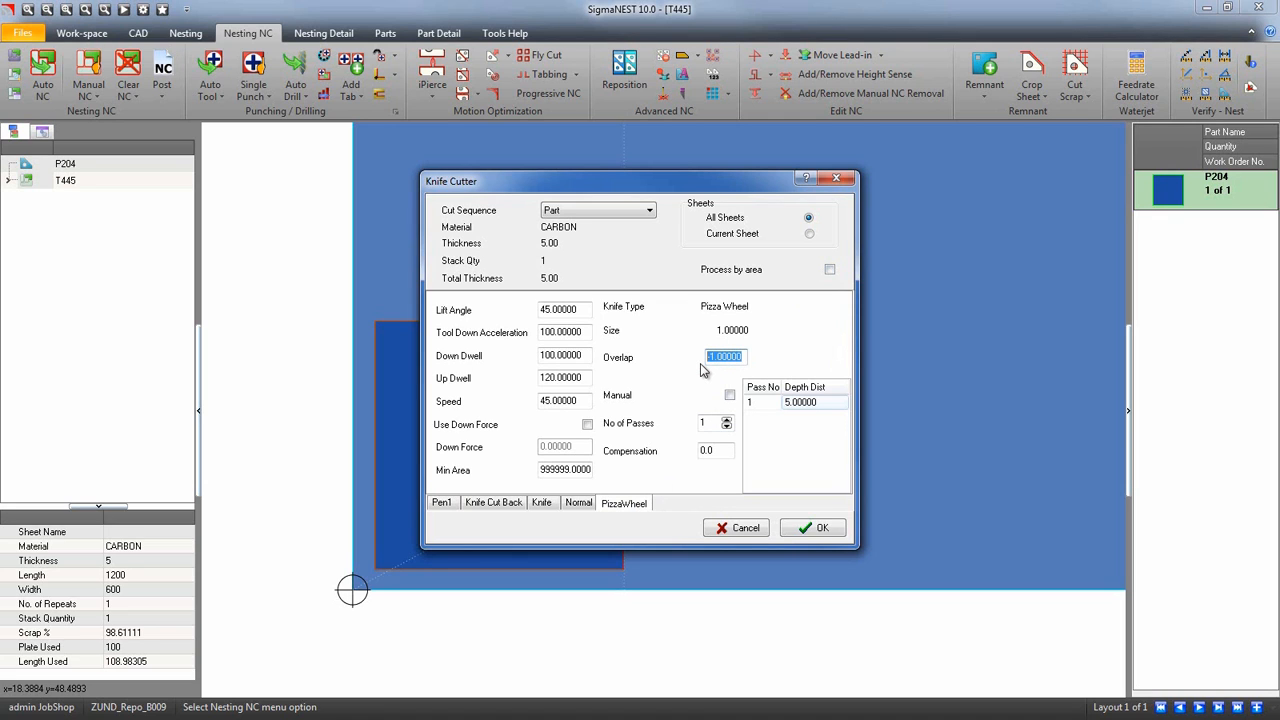
text(14)
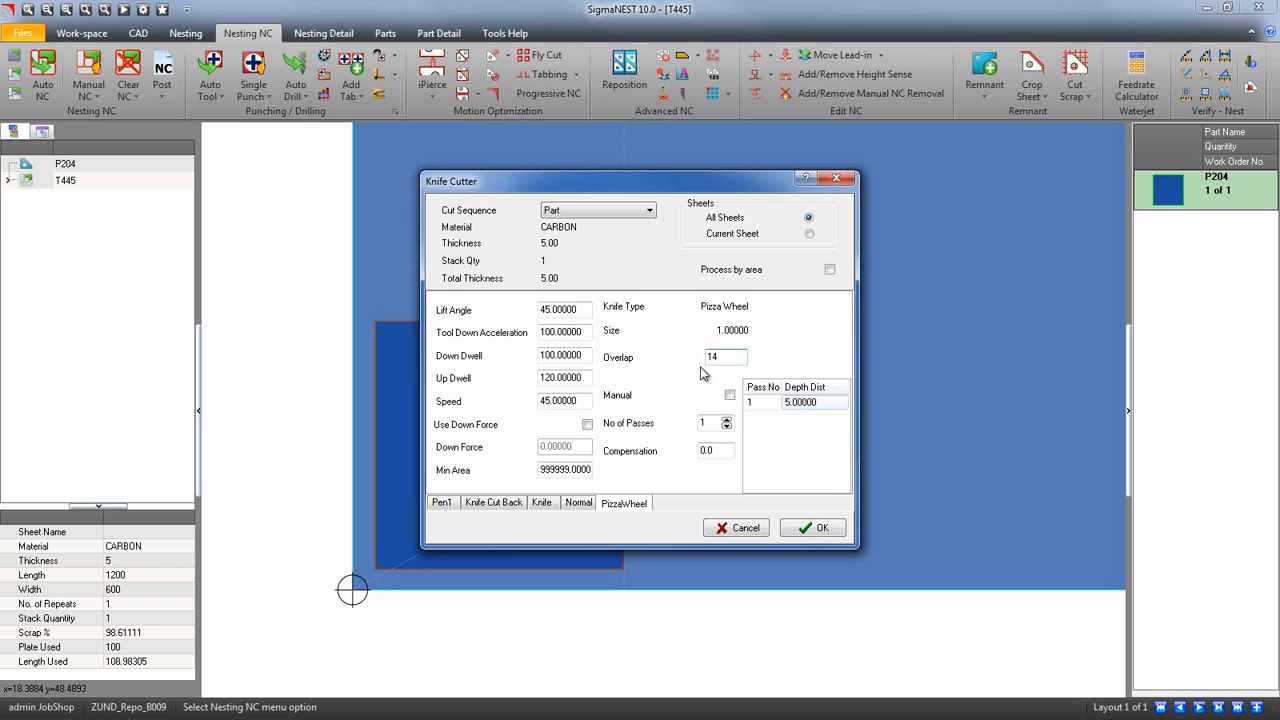
click(727, 420)
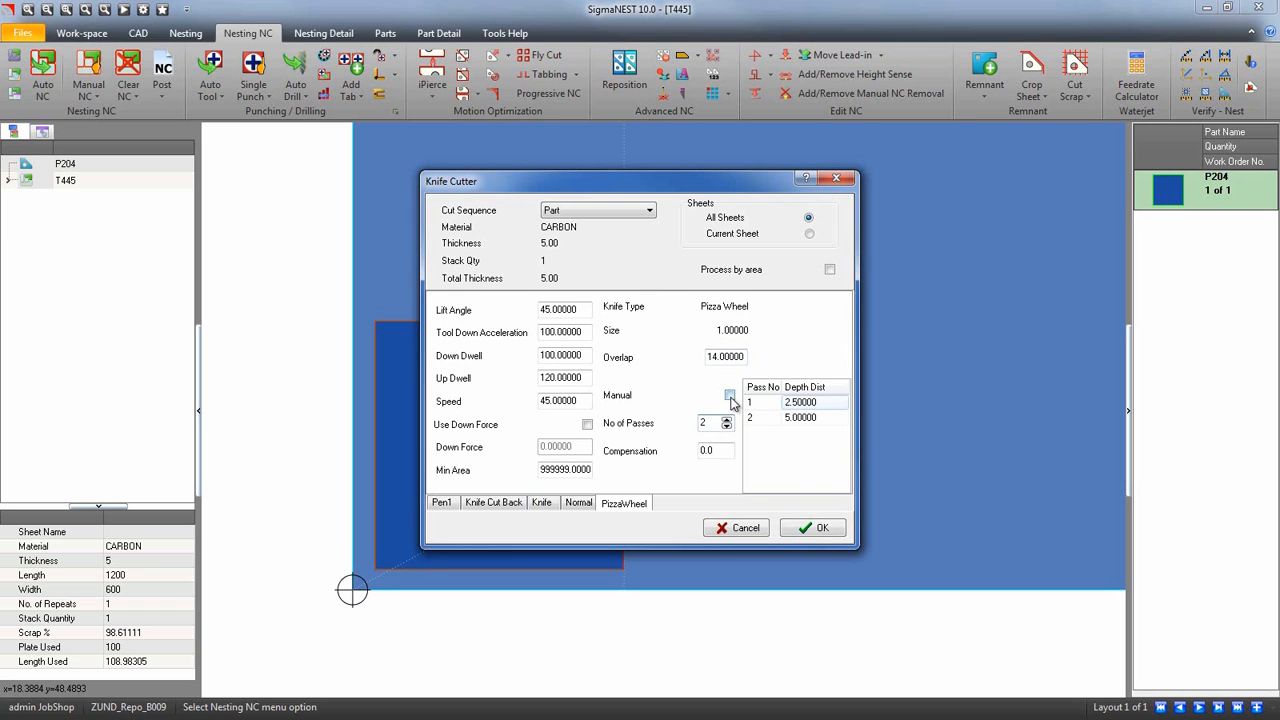
click(729, 395)
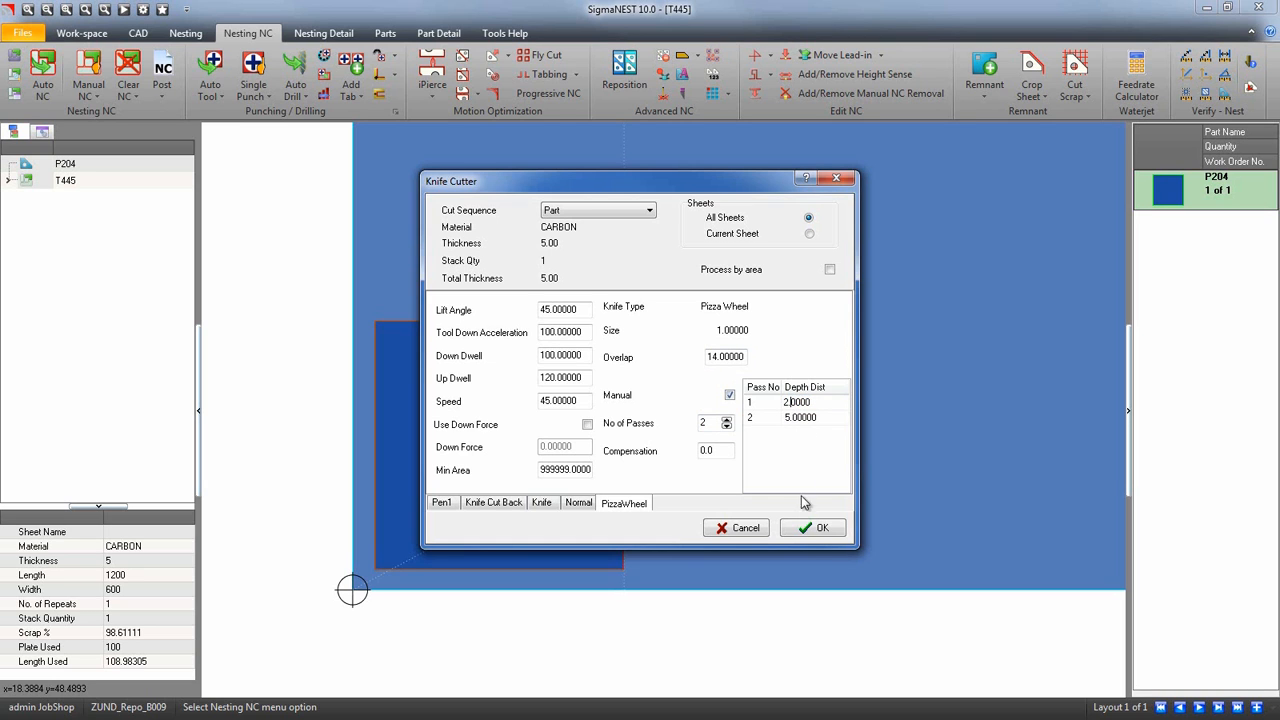
click(818, 527)
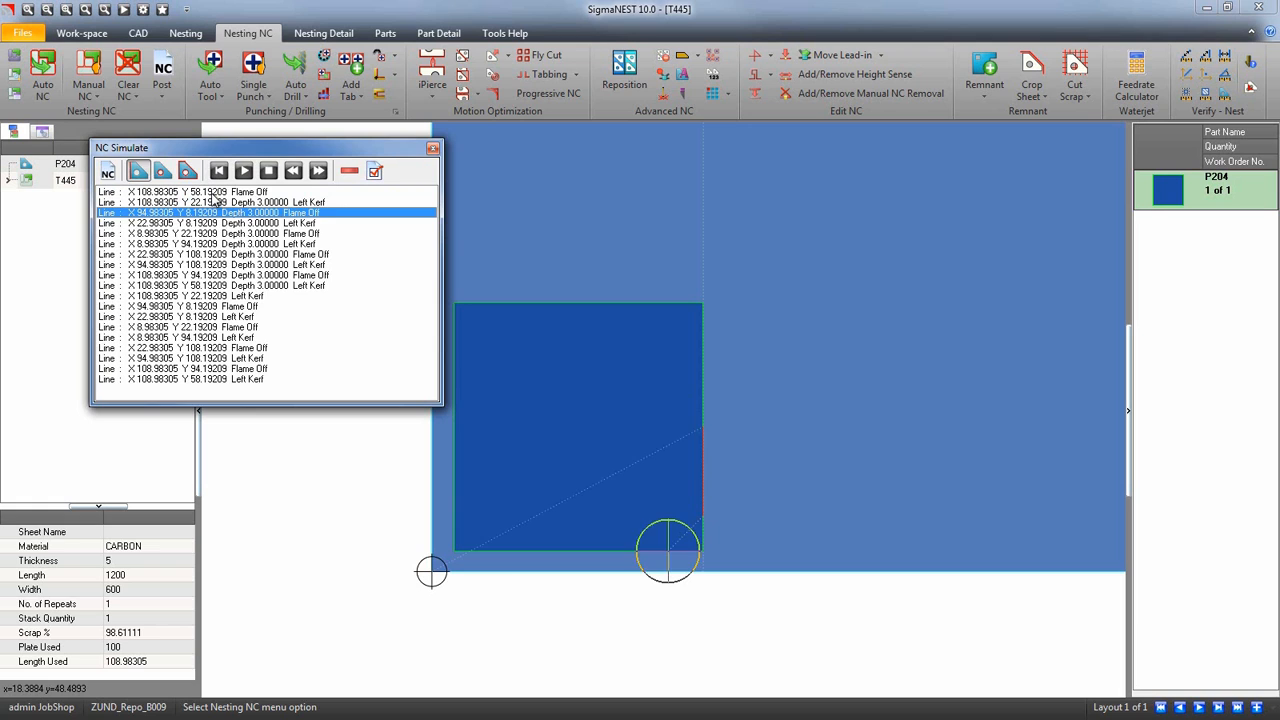
Play the pizza wheel NC simulation to the end and close it
click(244, 170)
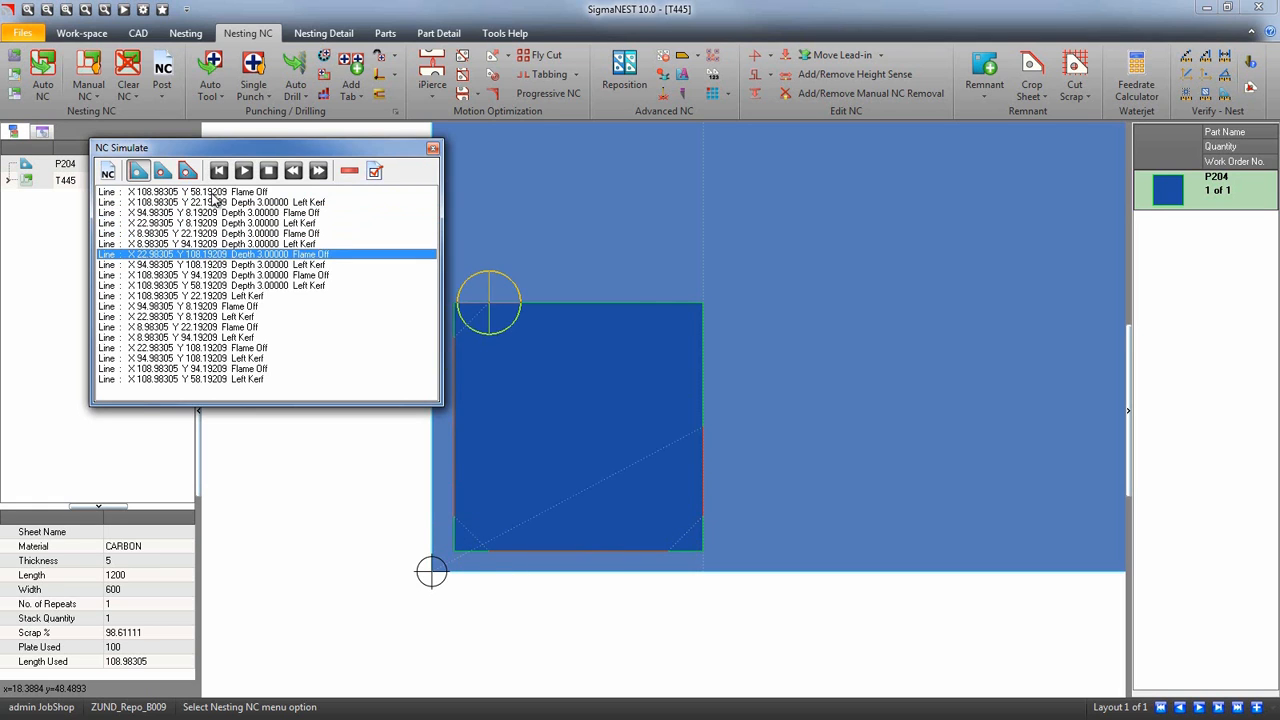
click(244, 170)
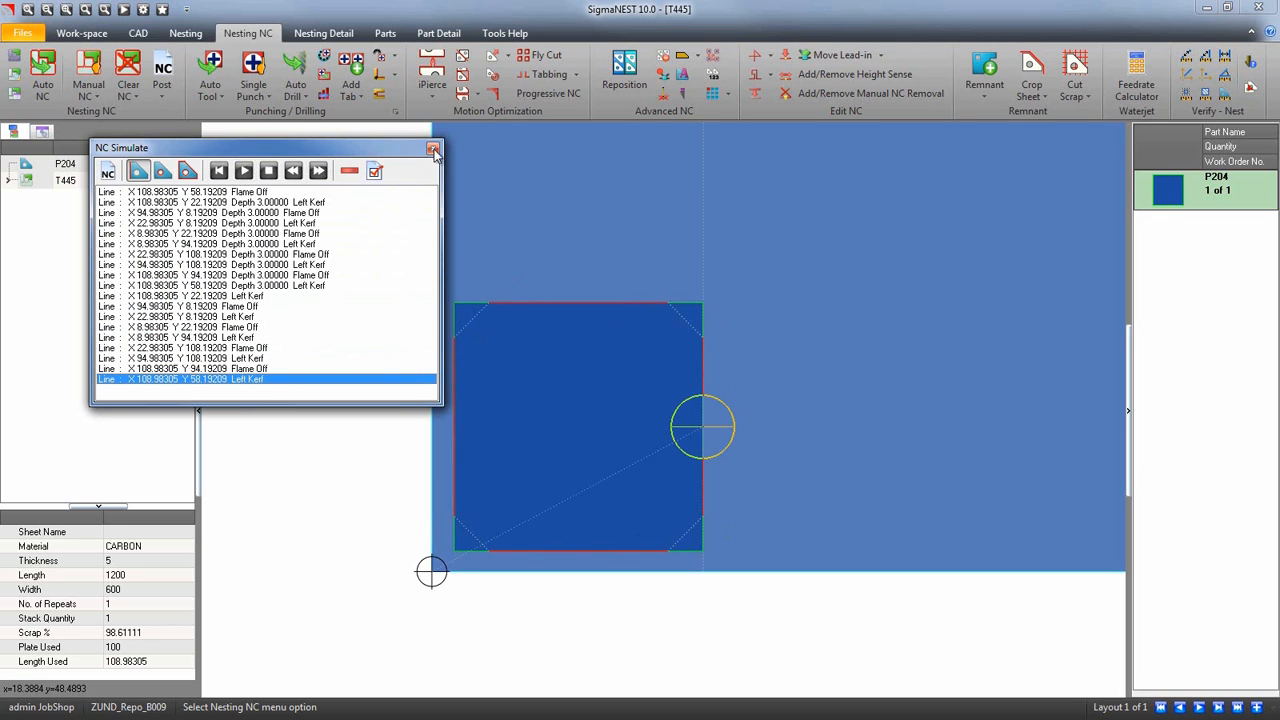
click(434, 148)
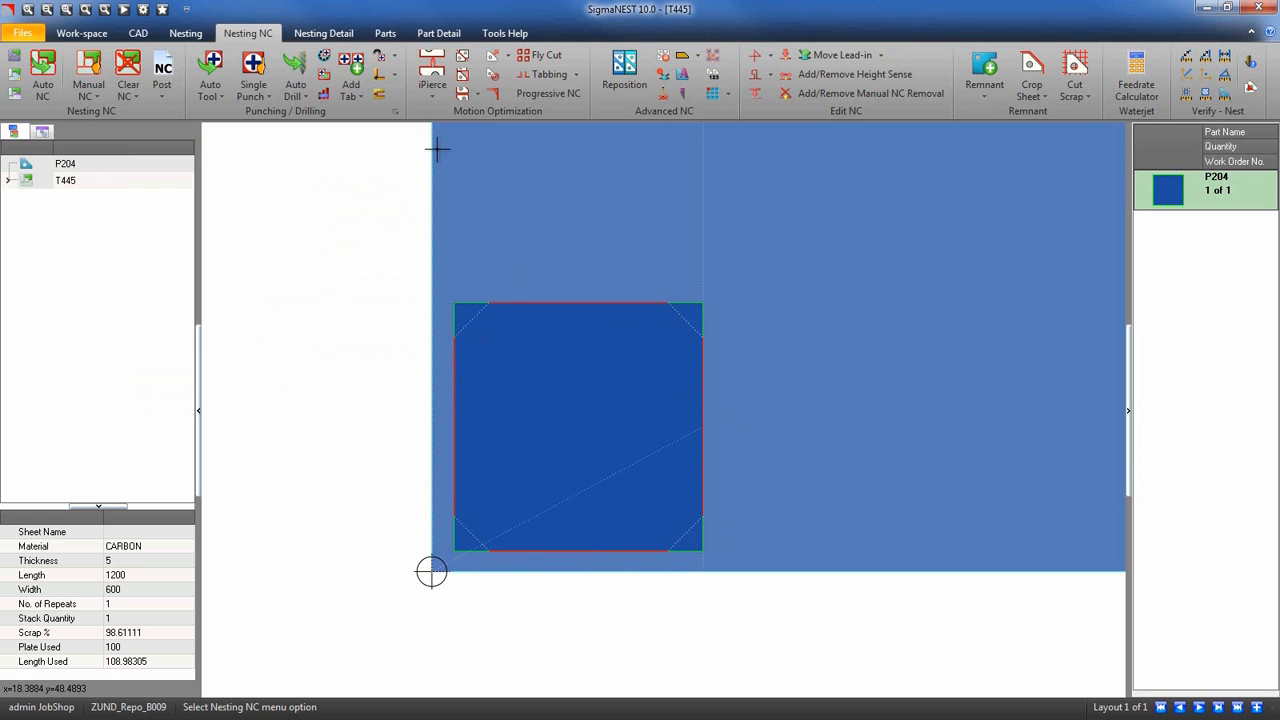
Clear the NC paths and rerun Auto NC with Knife Cut Back as default process
click(128, 75)
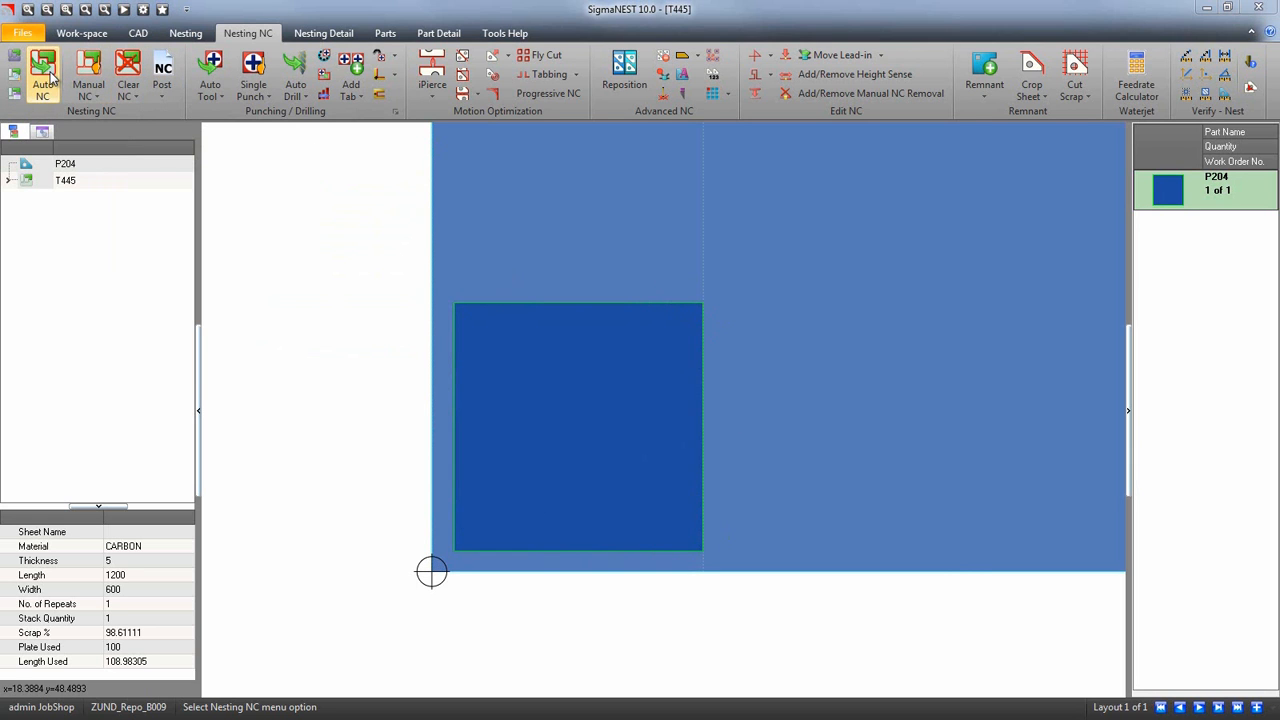
click(42, 85)
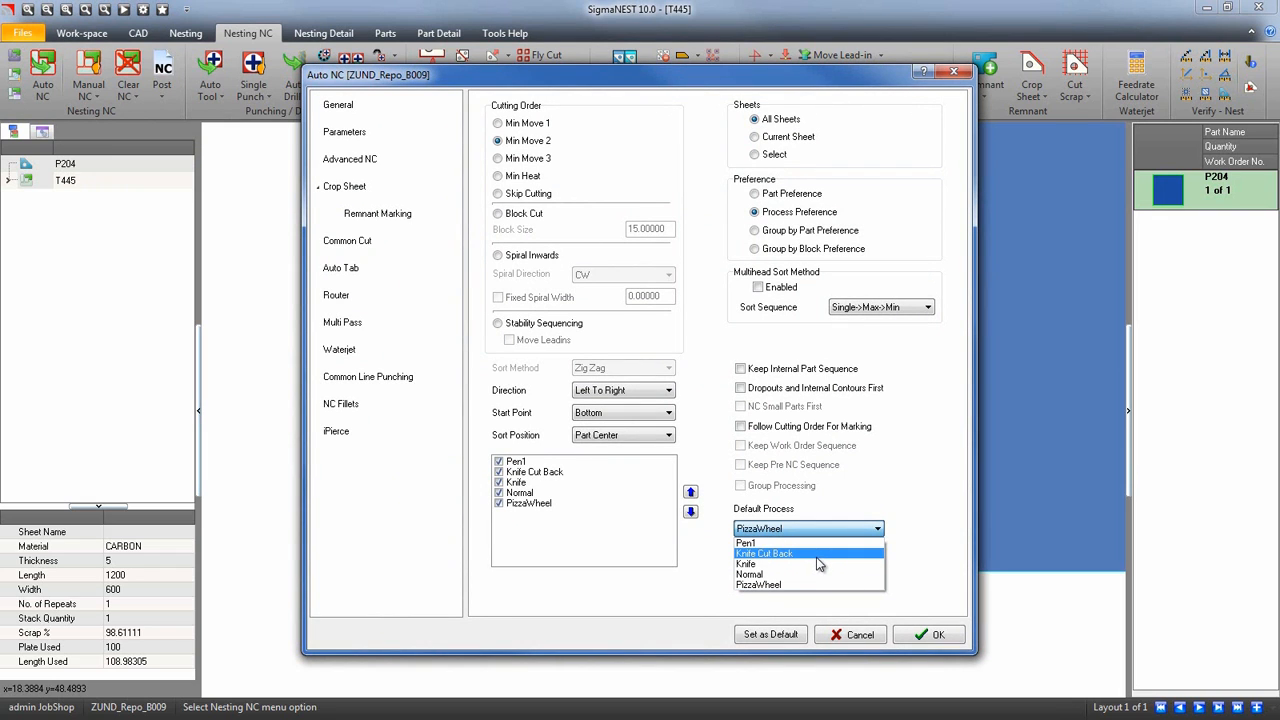
click(764, 553)
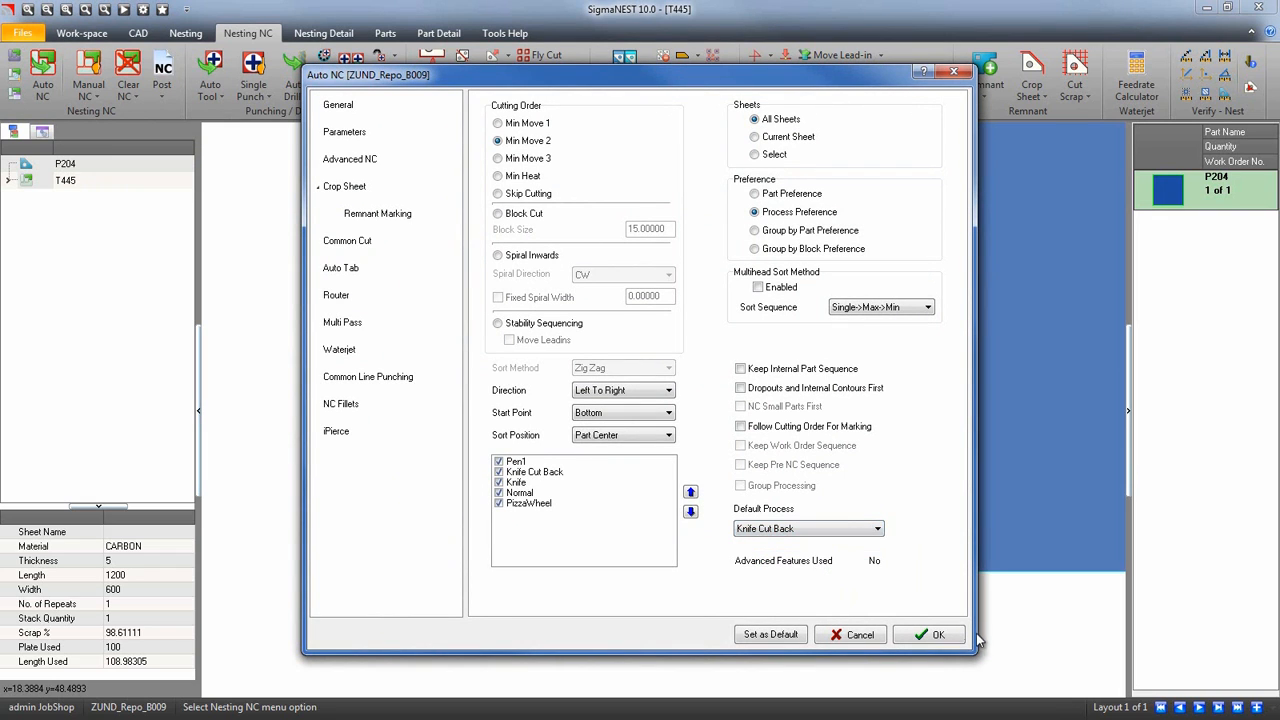
click(929, 634)
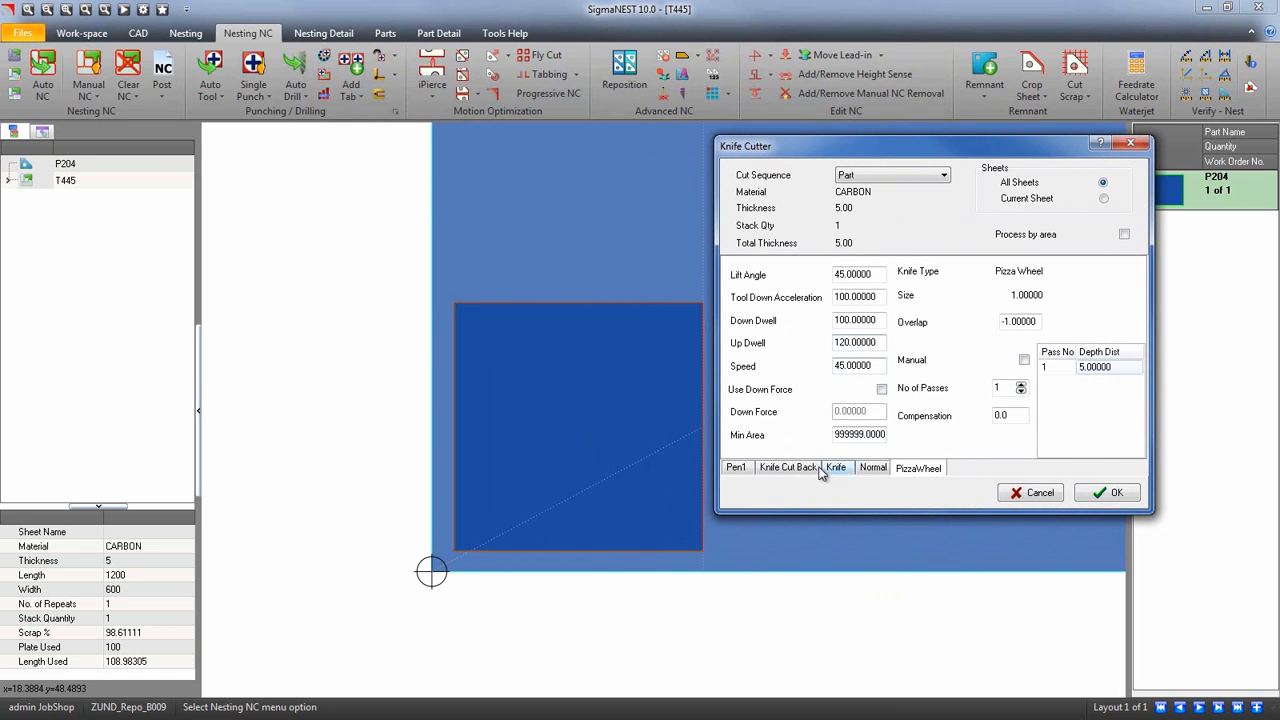
Enter 14 as the Knife Cut Back overlap and apply the settings
click(835, 467)
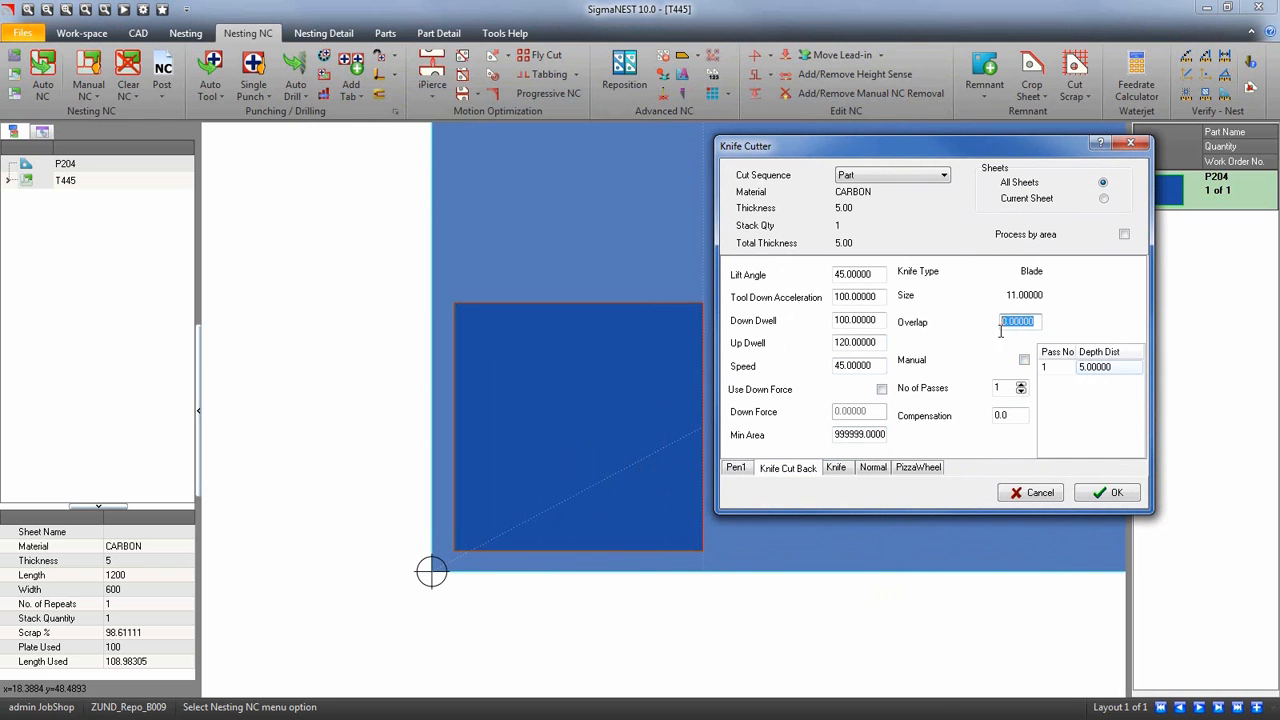
text(14)
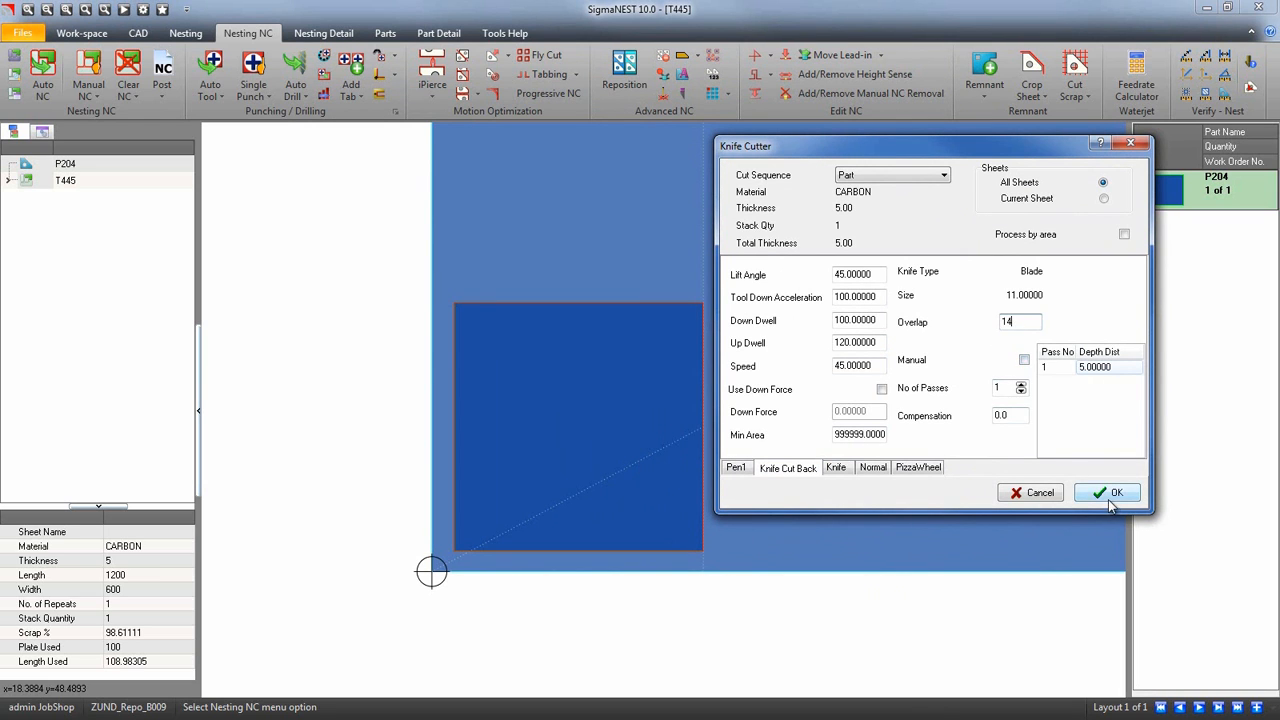
click(1106, 492)
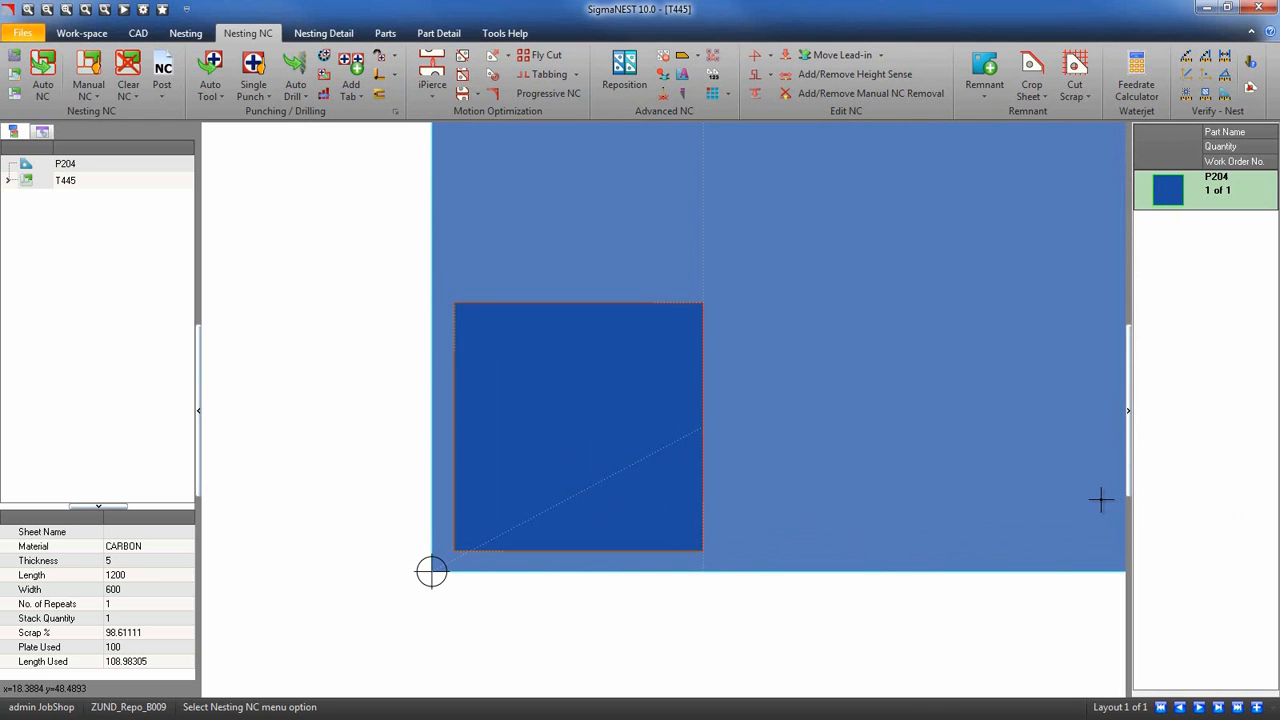
Step the NC simulation through every knife cut back line to the final cut
click(122, 10)
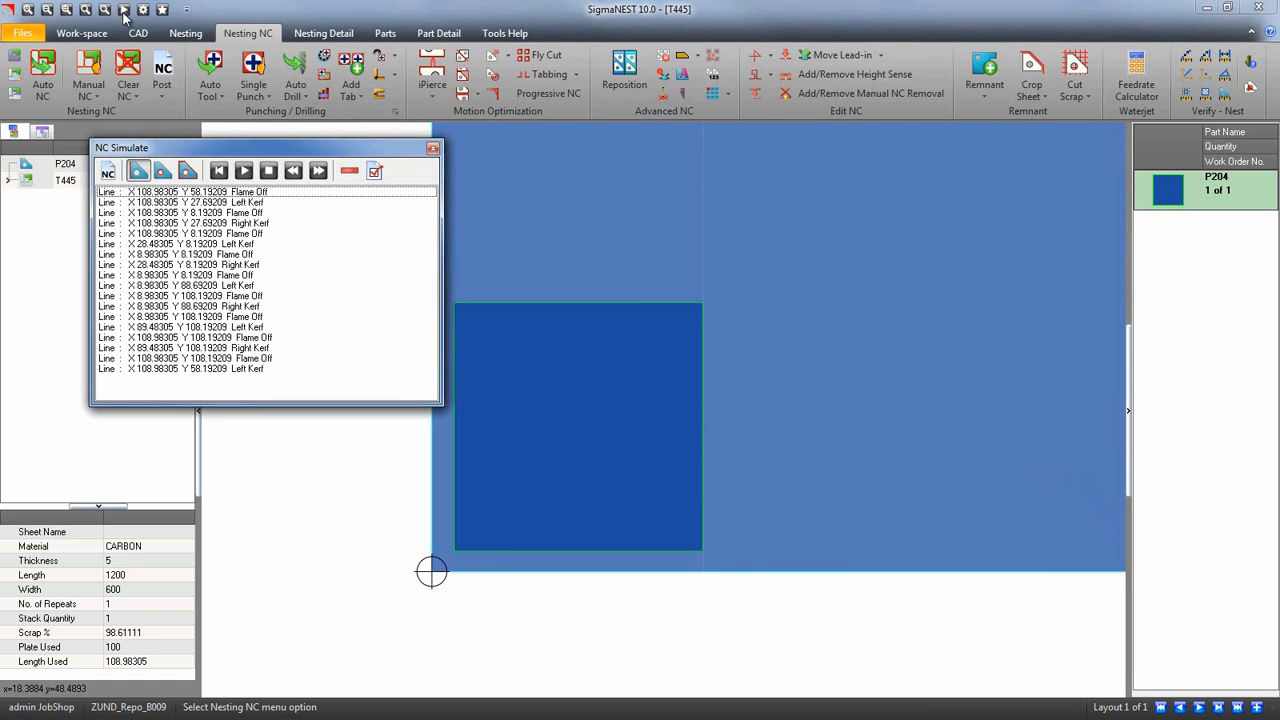
click(244, 170)
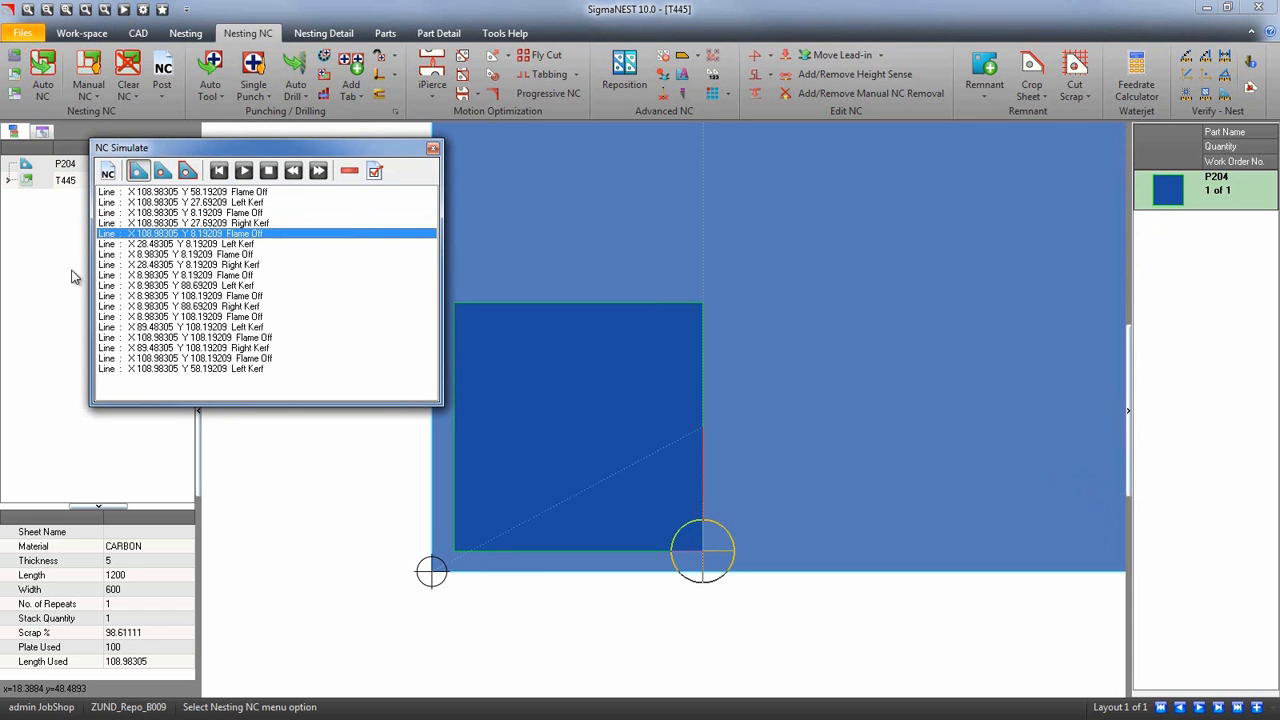
click(243, 170)
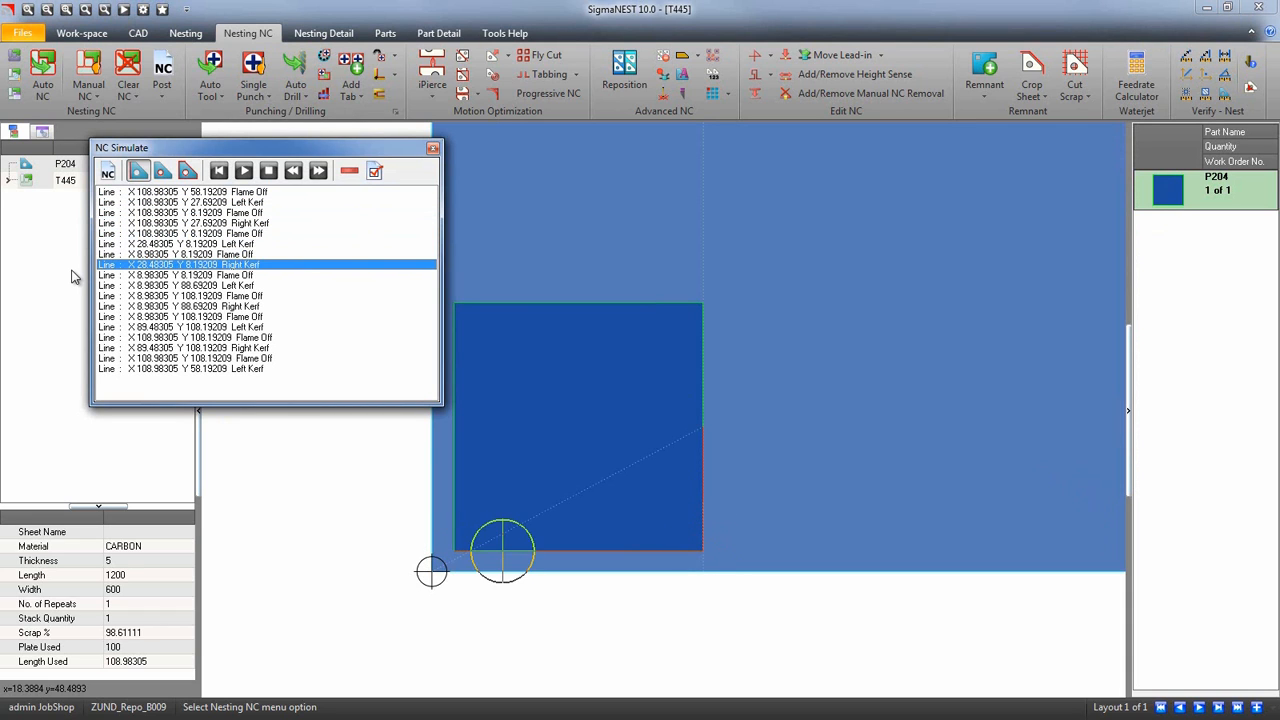
click(244, 170)
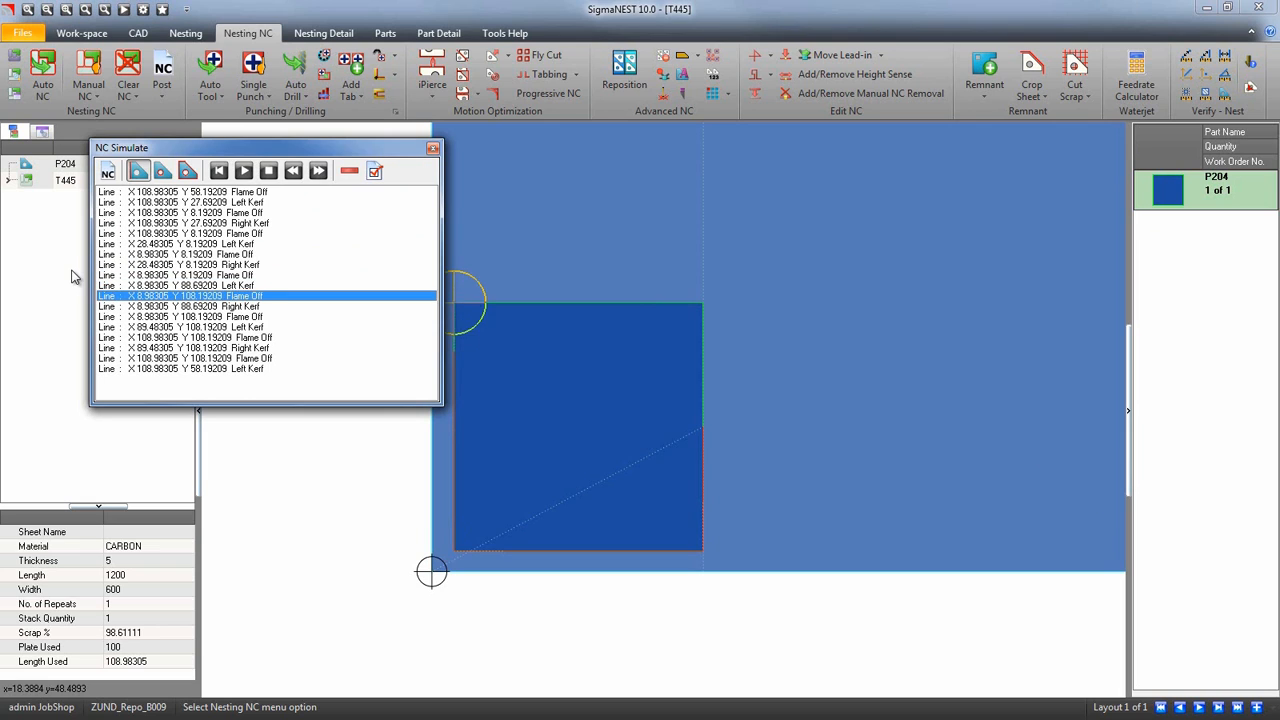
click(243, 170)
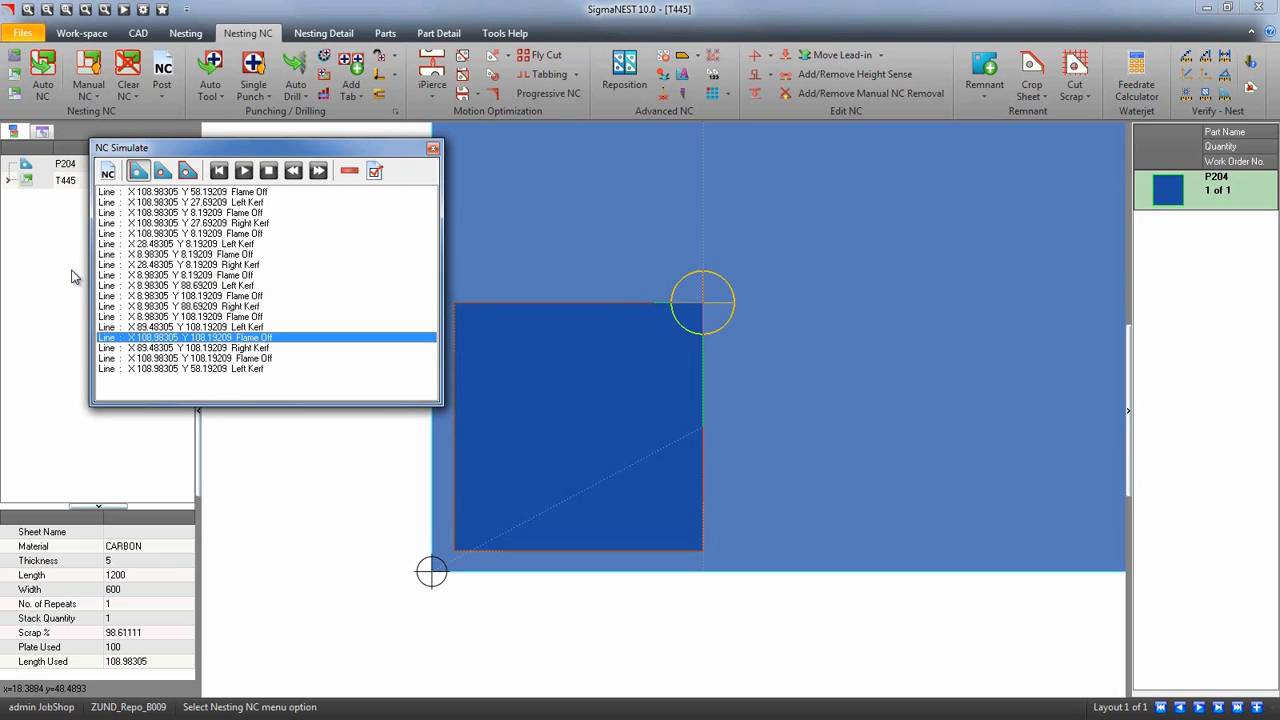
click(244, 170)
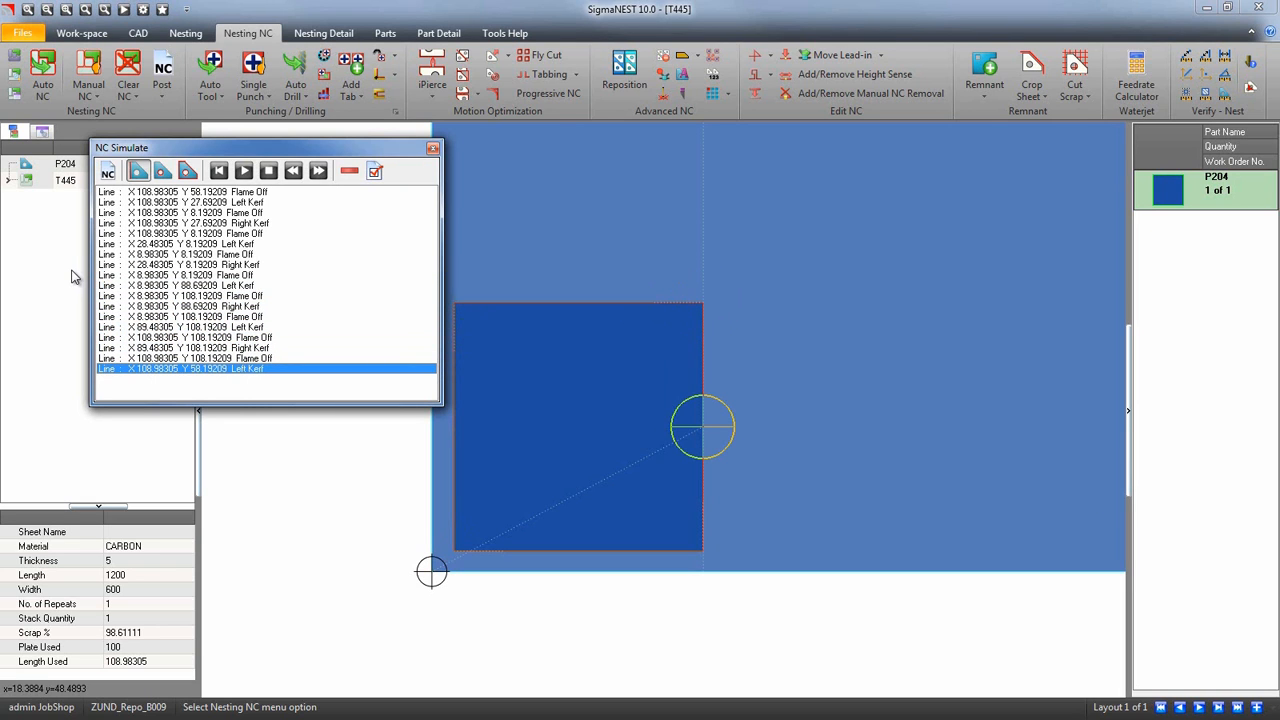